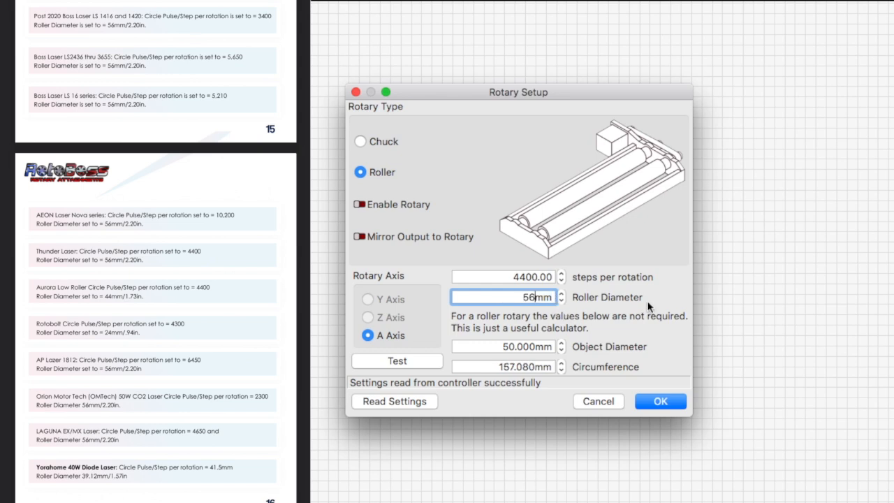
{"action": "mouse_move", "coordinate": [644, 308]}
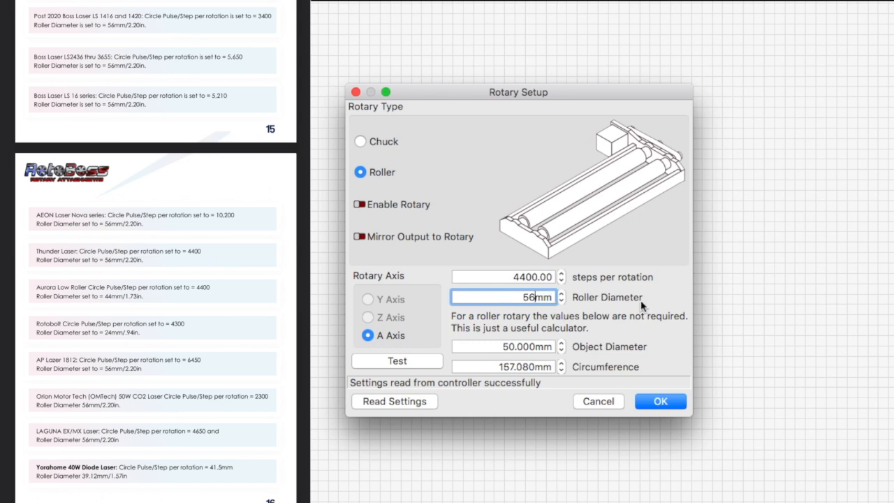
Step: Confirm the roller rotary setup with 4400 steps per rotation and 56 mm roller diameter
{"action": "left_click", "coordinate": [660, 401]}
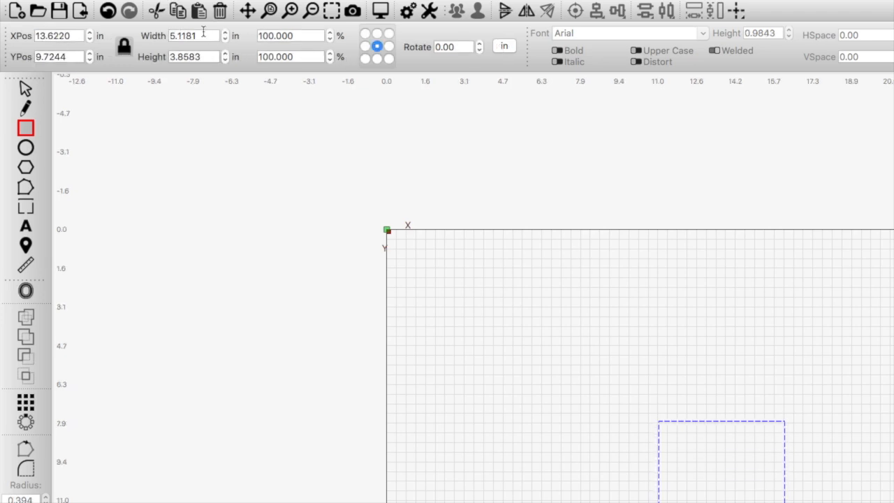
Step: Size the selected rectangle to a 1 mm test square via the toolbar Width/Height fields
{"action": "type", "text": "1"}
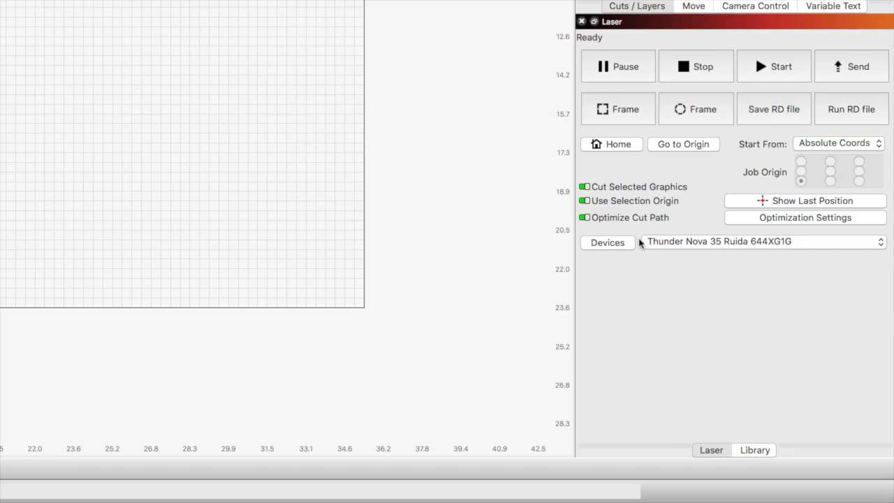
{"action": "left_click", "coordinate": [754, 450]}
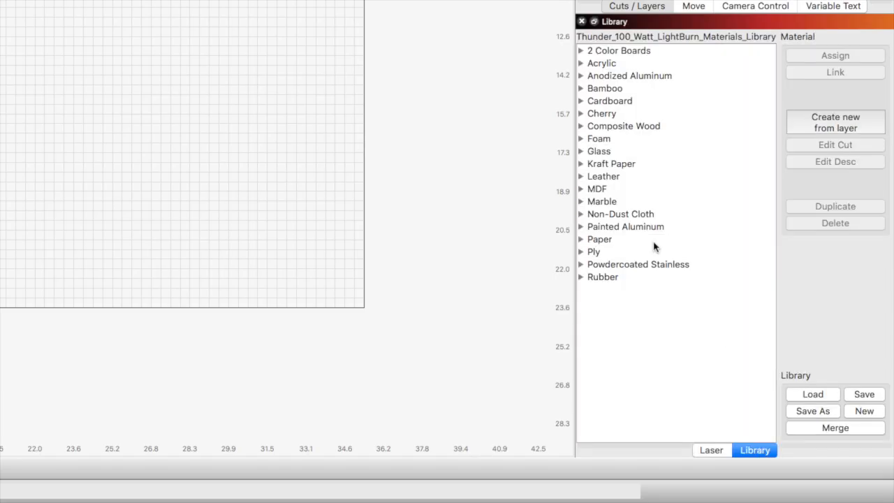
{"action": "left_click", "coordinate": [581, 264]}
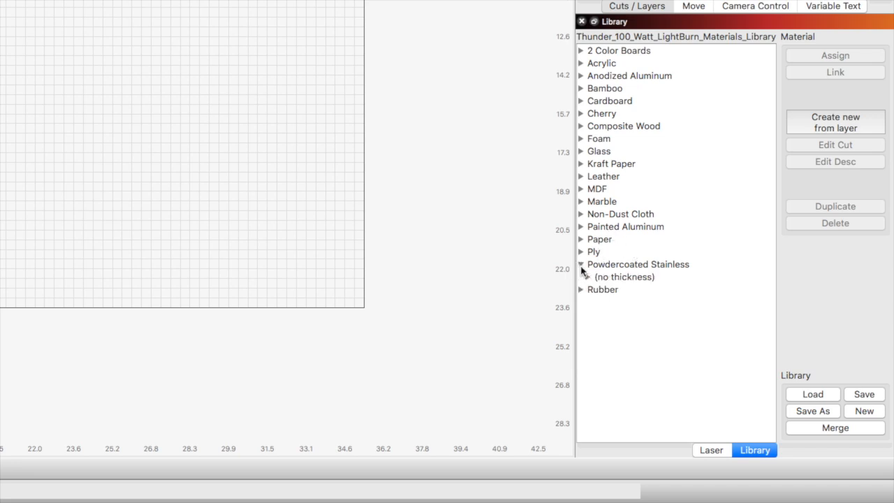
{"action": "left_click", "coordinate": [623, 277]}
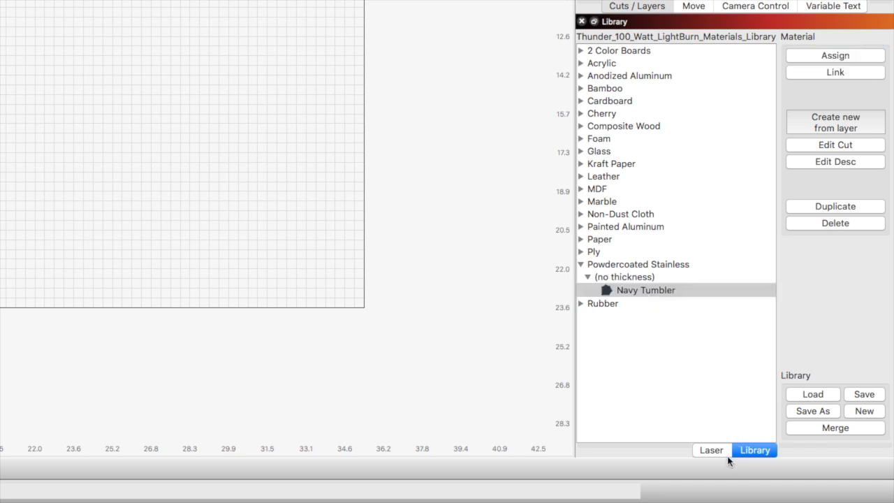
{"action": "left_click", "coordinate": [711, 450]}
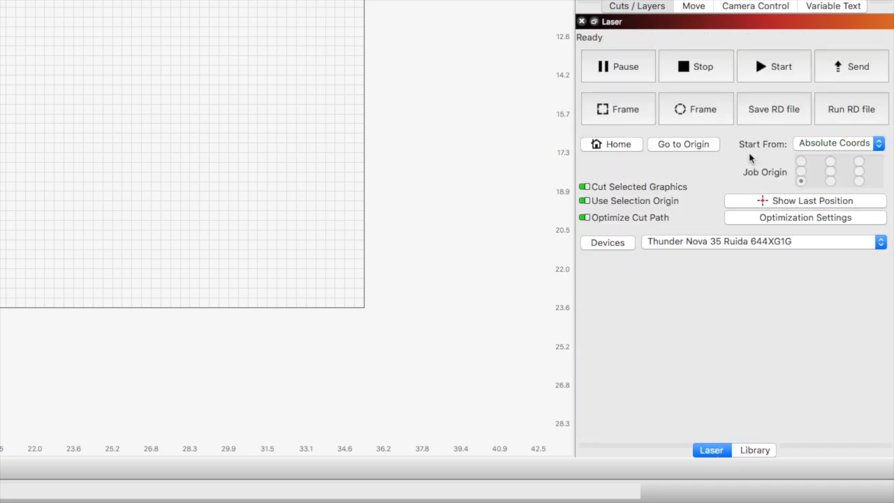